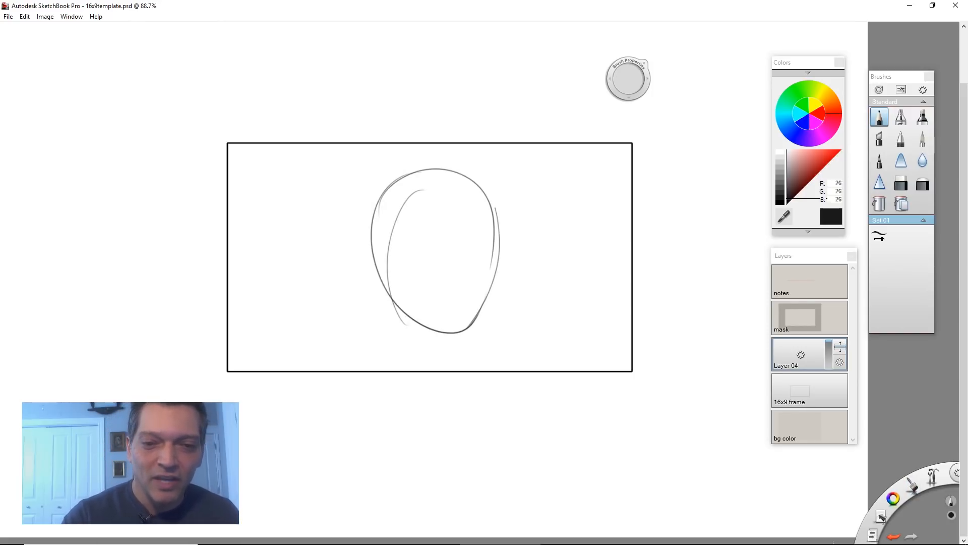
Step: Sketch a brow line, eyes and facial features on the small oval face
drag(389, 241, 482, 241)
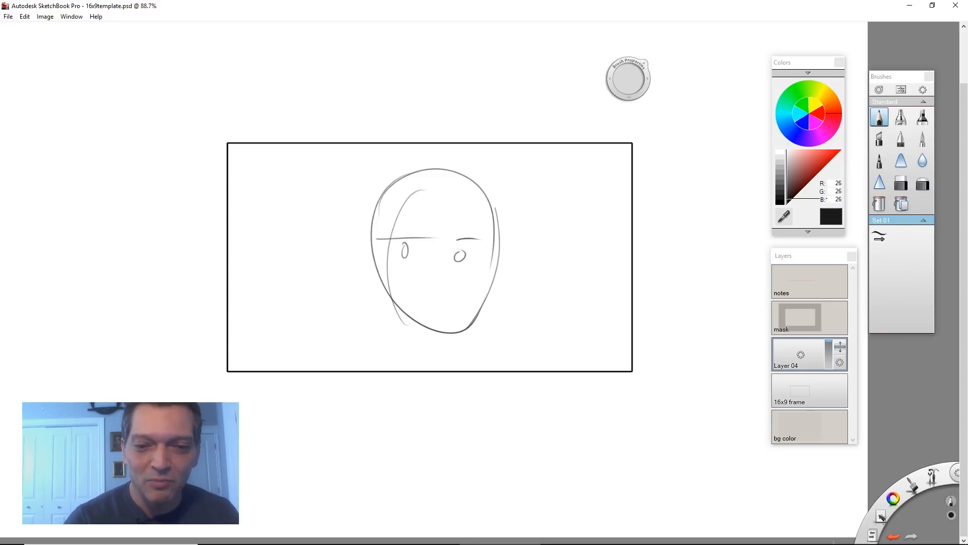
drag(433, 281, 441, 302)
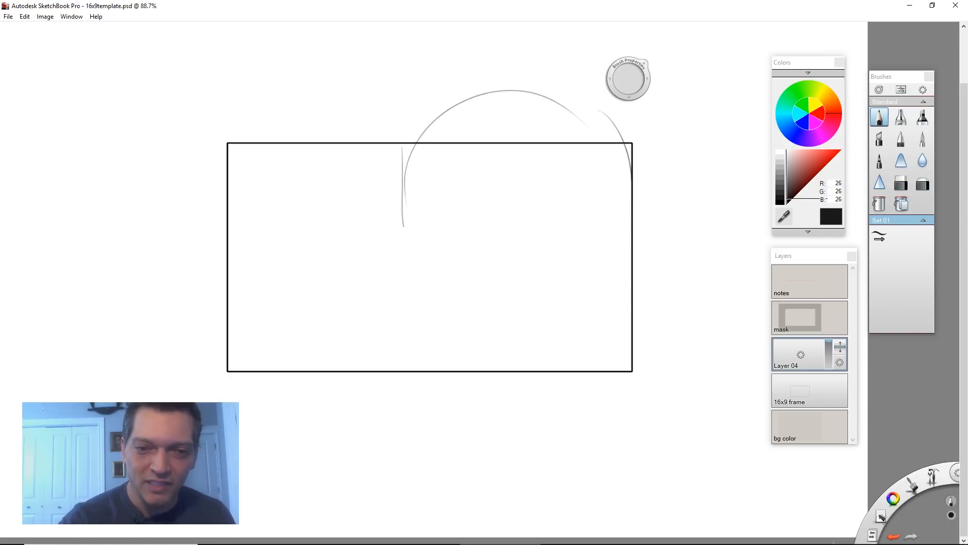
Step: Draw the jaw, eyes, nose, open mouth and hair mass, then shift the head down and left
drag(401, 222, 472, 413)
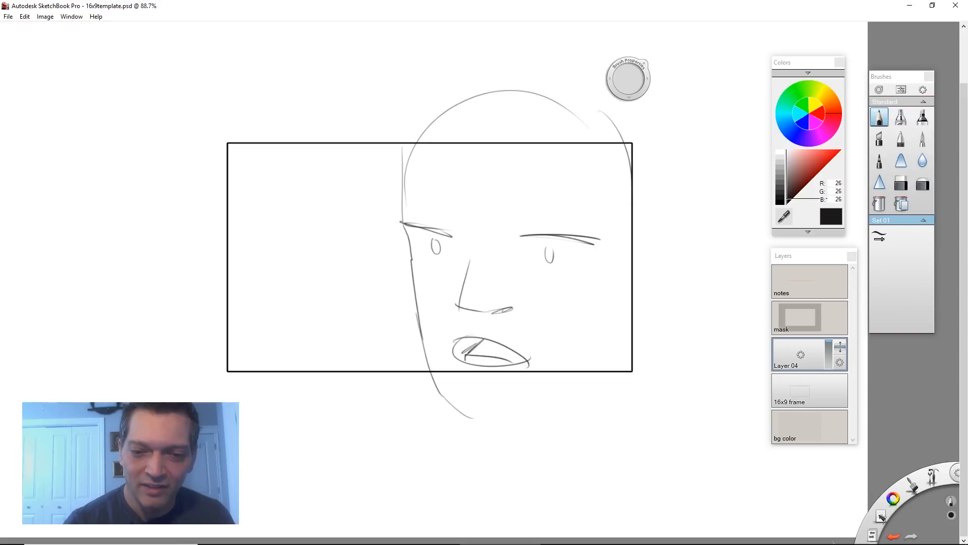
drag(453, 346, 488, 343)
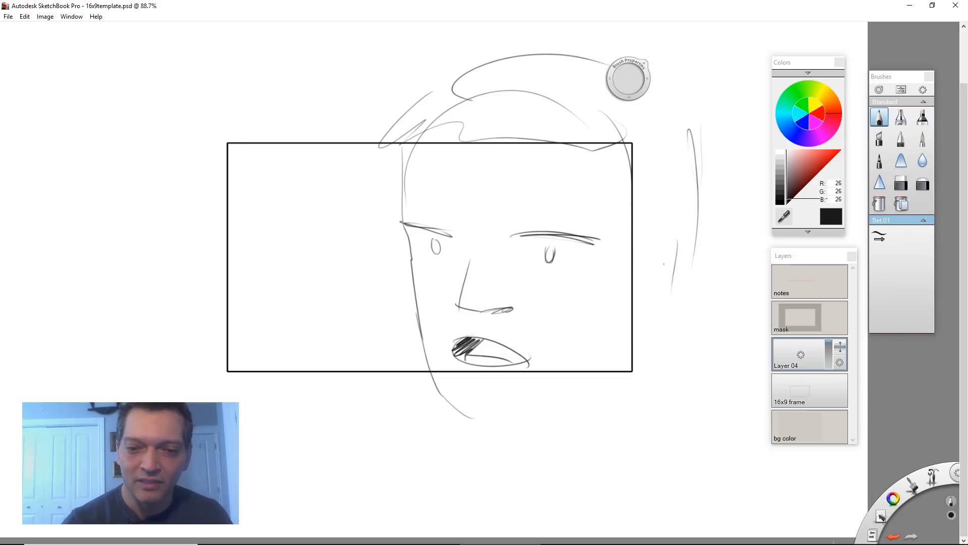
drag(457, 408, 623, 367)
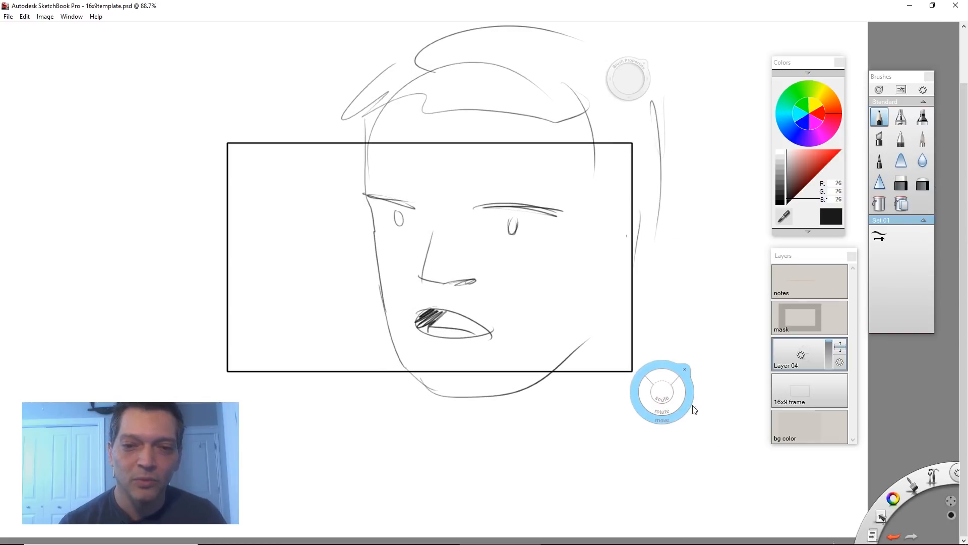
click(684, 369)
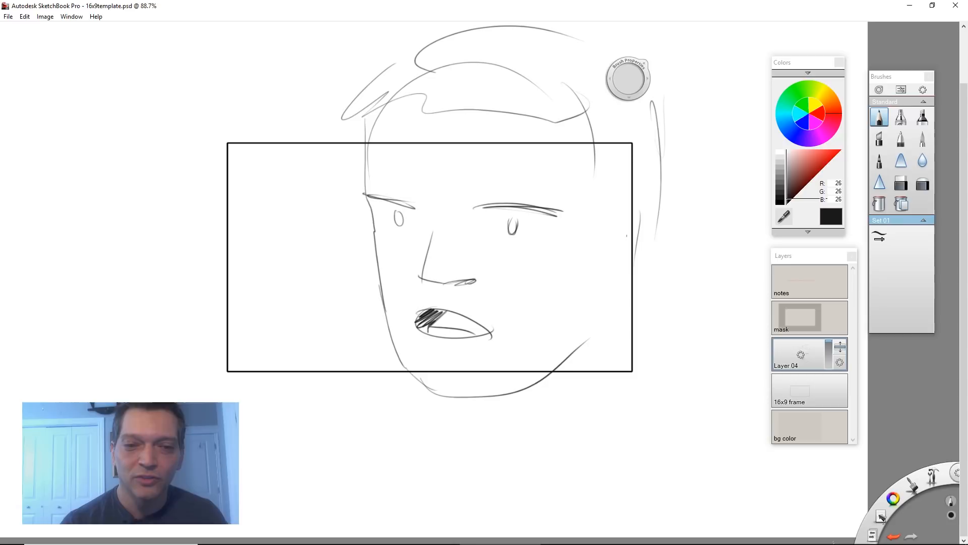
Step: Add diagonal hatching and background strokes around the upshot head
drag(320, 154, 262, 337)
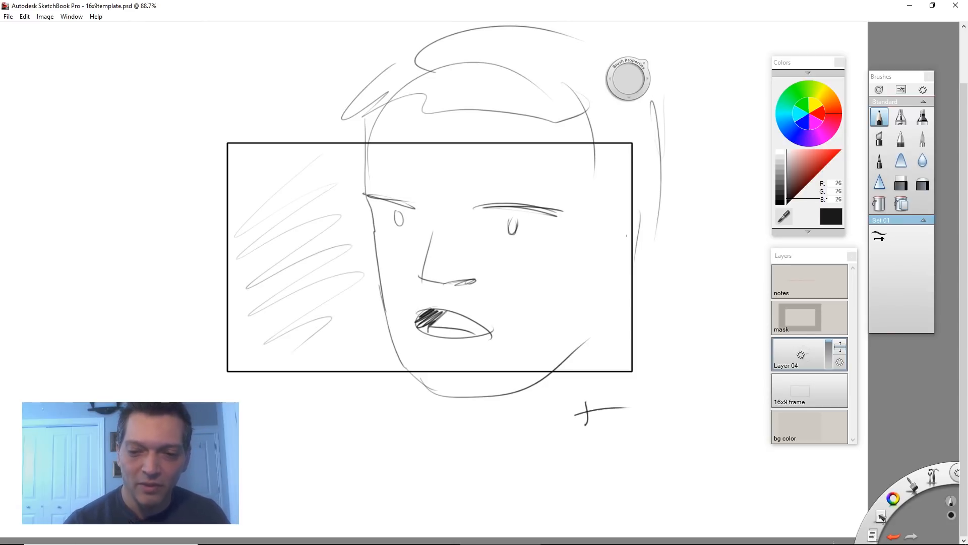
drag(296, 398, 340, 396)
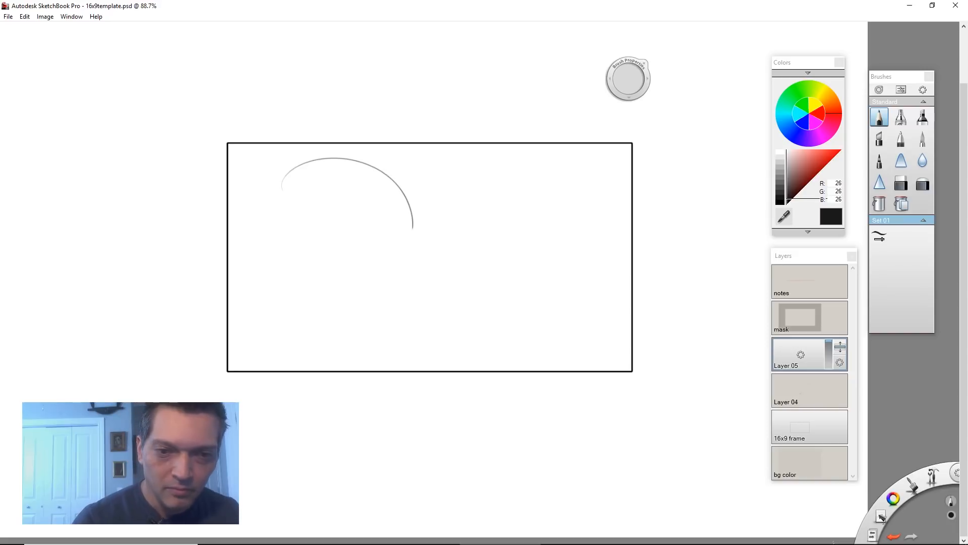
Step: Draw the profile's skull curve, nose, lips, chin, jaw, brow and eye
drag(401, 203, 433, 293)
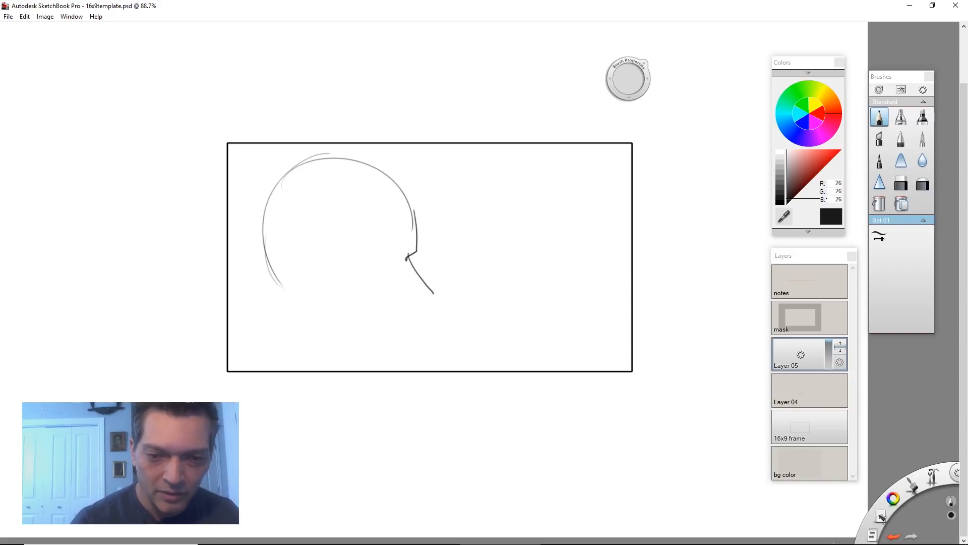
drag(432, 295, 391, 324)
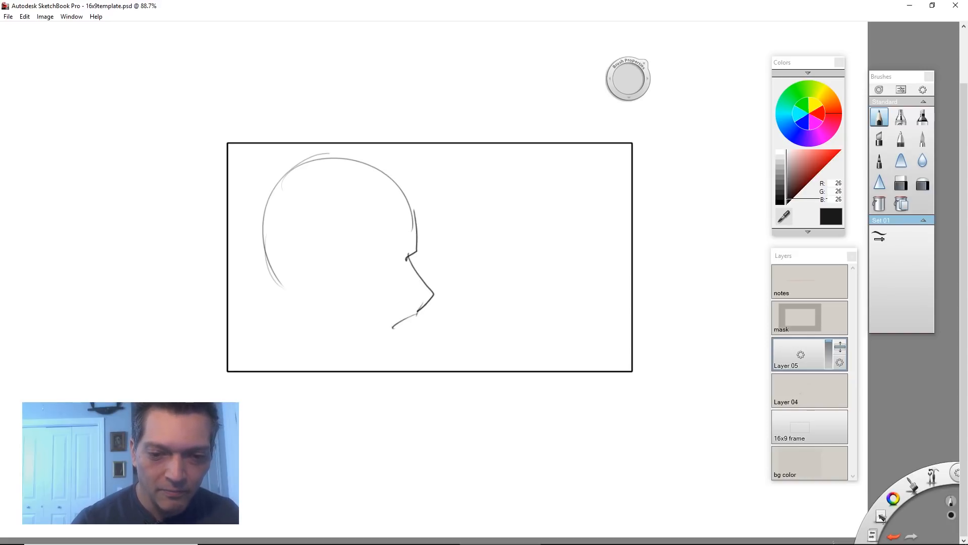
drag(420, 312, 361, 352)
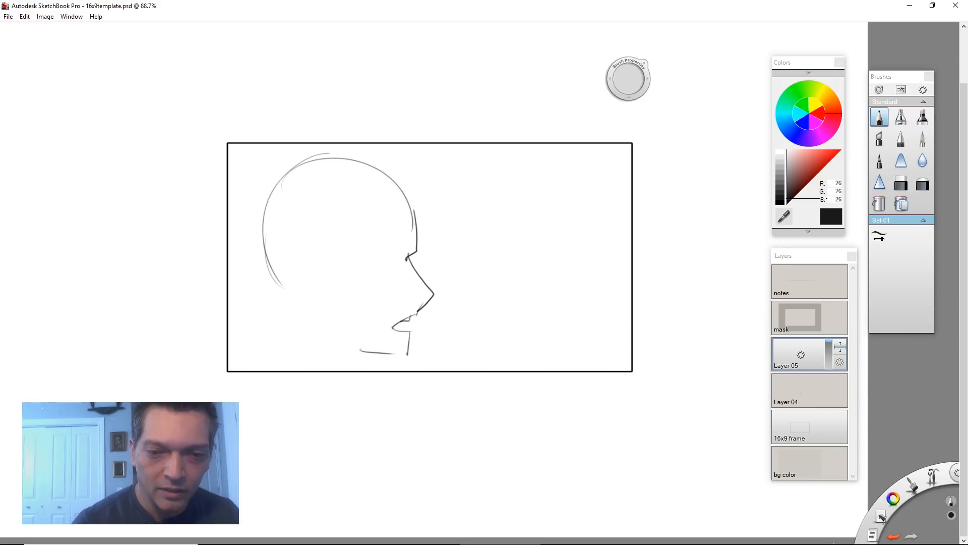
drag(376, 253, 410, 252)
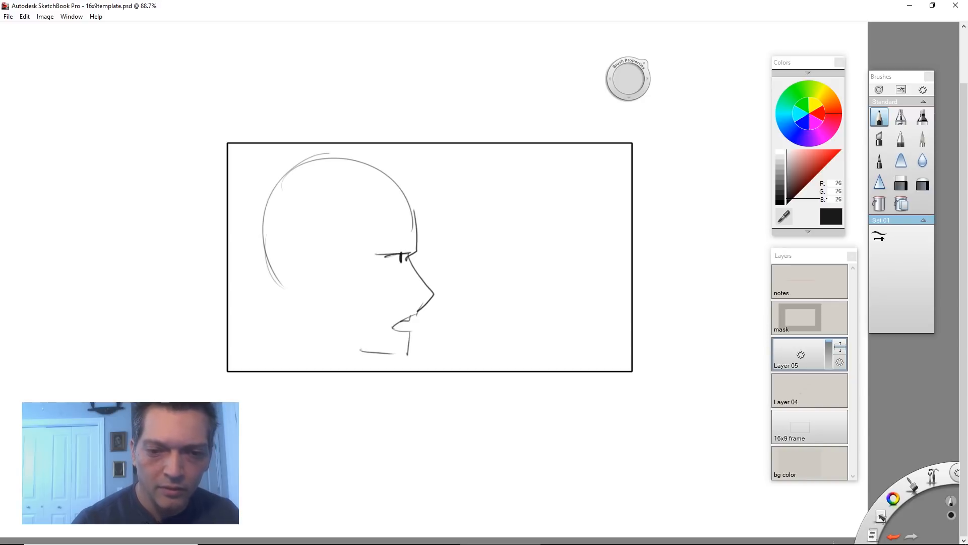
drag(315, 253, 278, 358)
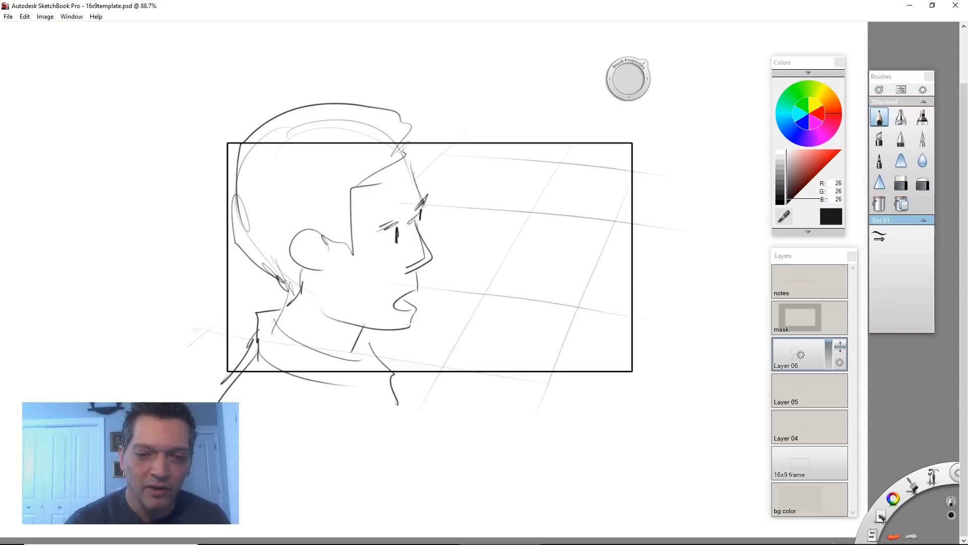
Step: Refine the three-quarter head sketch with additional pencil strokes
drag(408, 324, 433, 420)
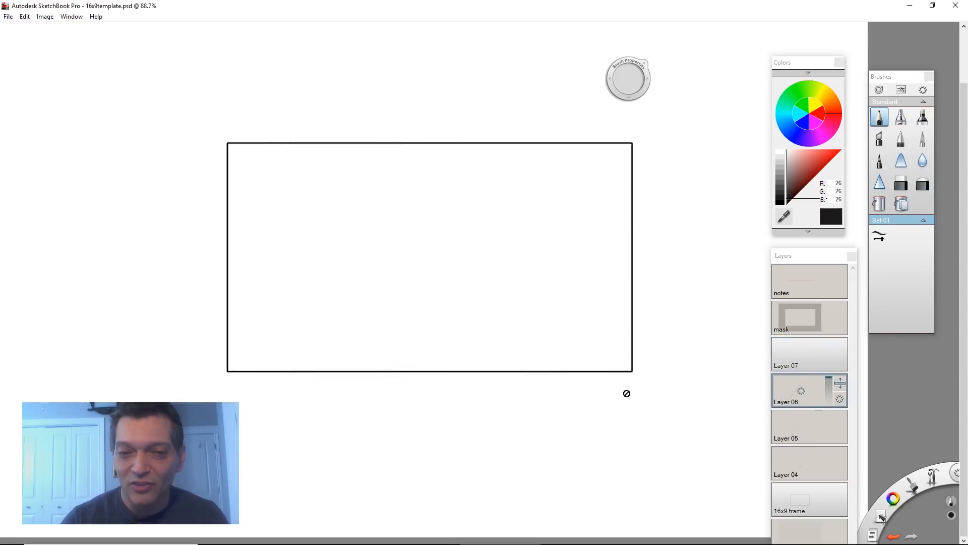
Step: On the new layer, sketch the near-frontal head outline, eyes and open mouth
click(799, 354)
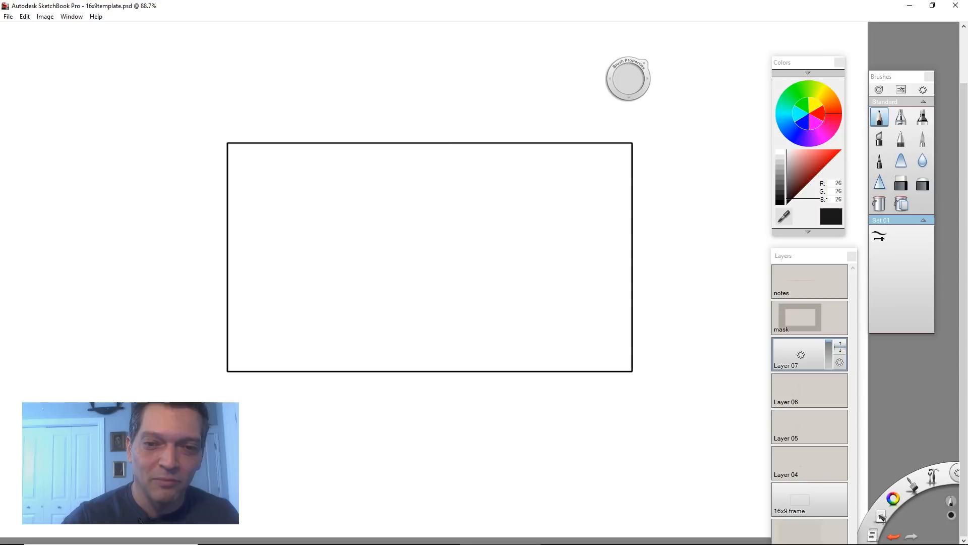
drag(433, 166, 593, 167)
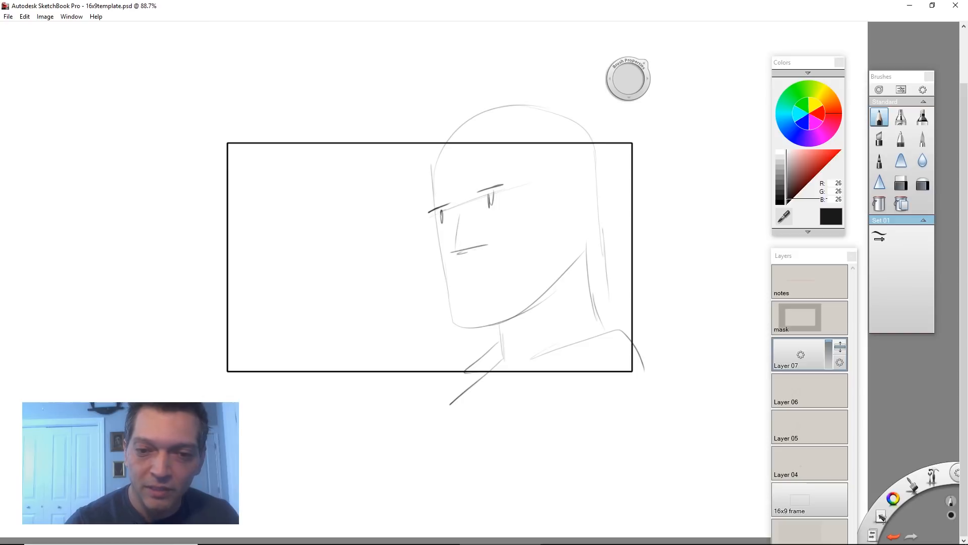
drag(460, 281, 509, 278)
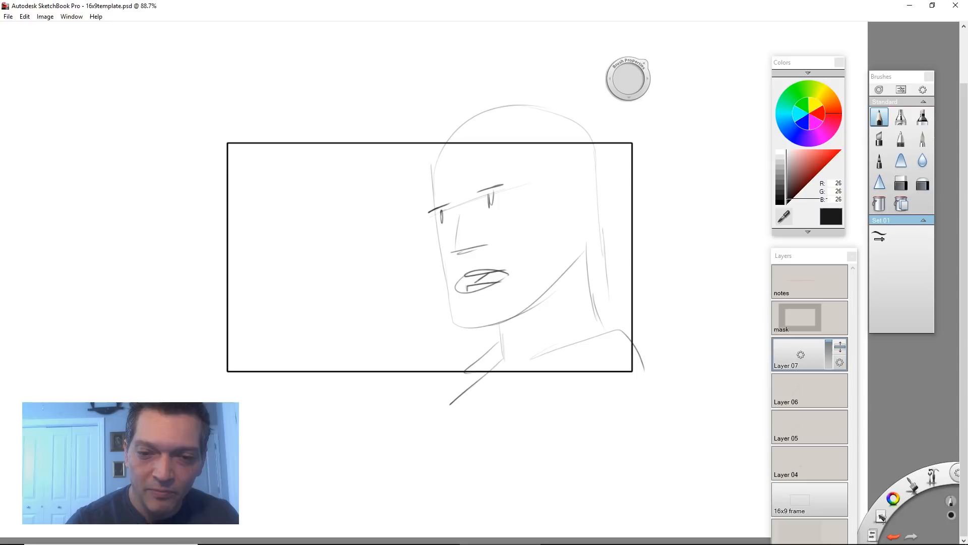
drag(459, 281, 488, 284)
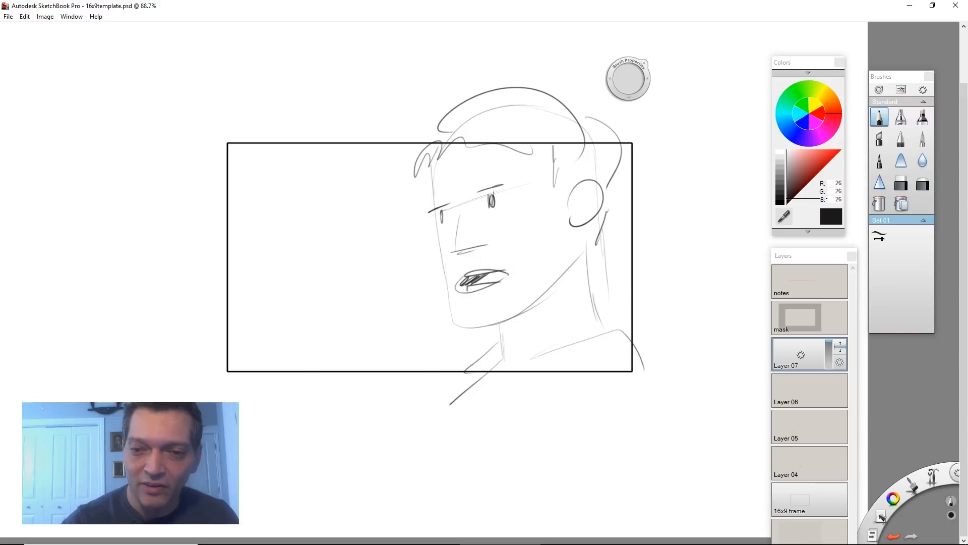
Step: Rough in the neck, collar and shoulders below the head
drag(593, 216, 636, 309)
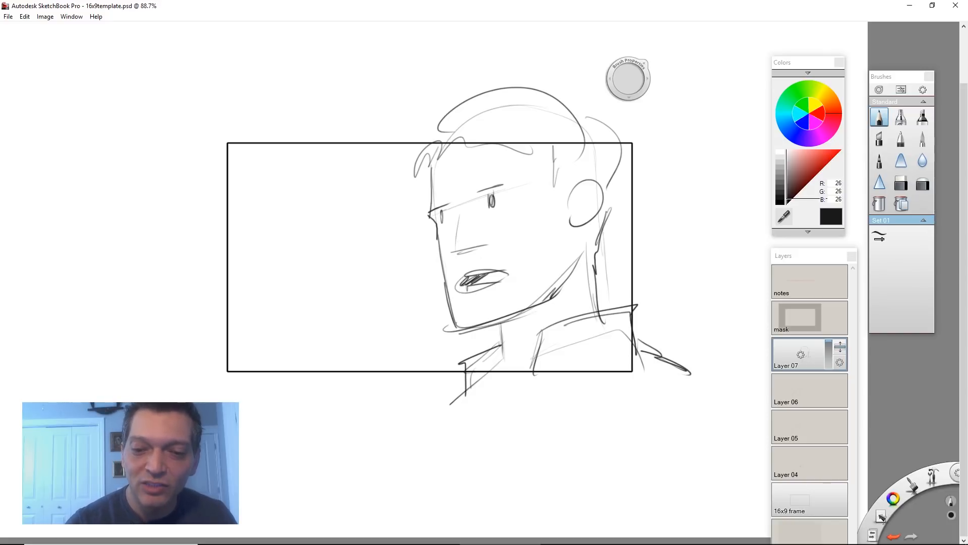
drag(524, 346, 556, 384)
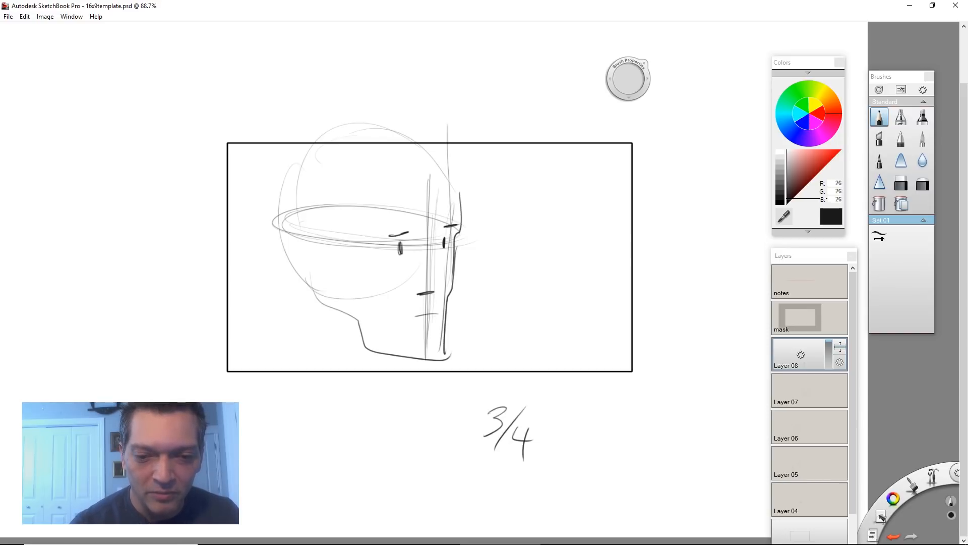
Step: Outline the hair, ear, back of head and neck on the three-quarter head
drag(309, 247, 346, 285)
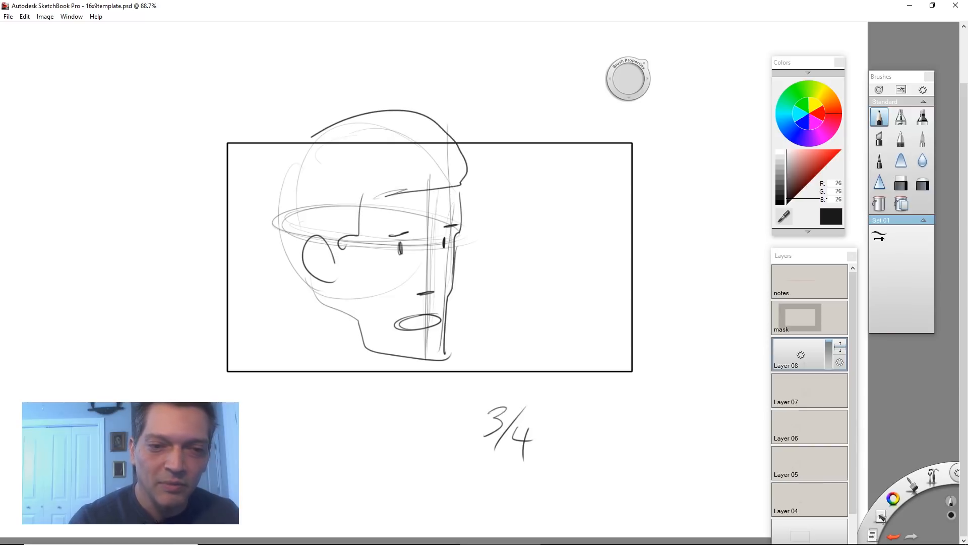
drag(302, 139, 390, 390)
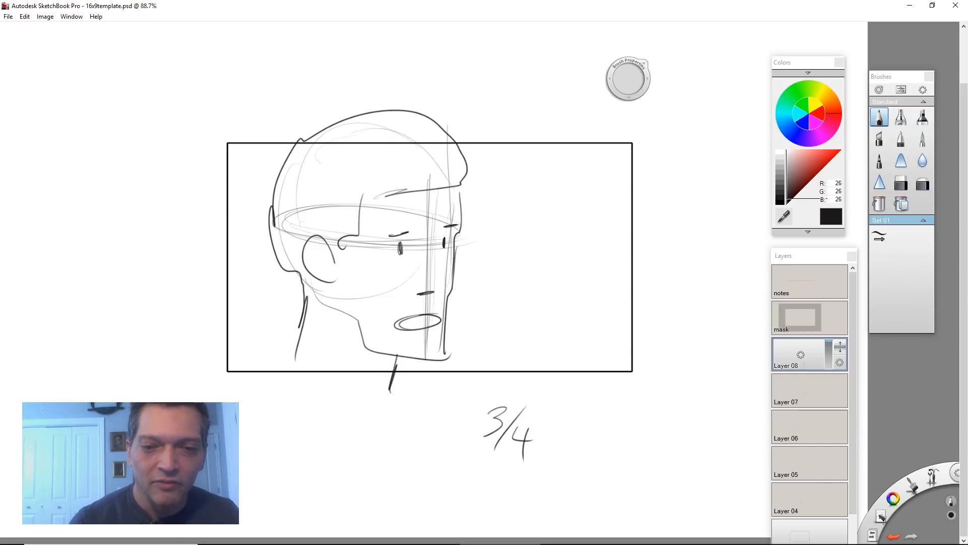
drag(383, 233, 420, 230)
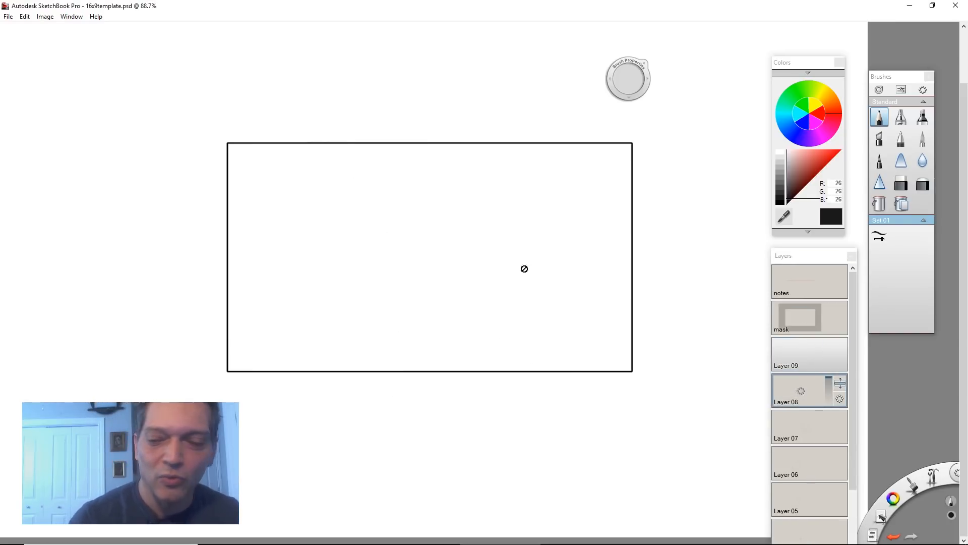
Step: On the new layer, draw the jaw, chin, eyebrows, both eyes and nose
click(800, 354)
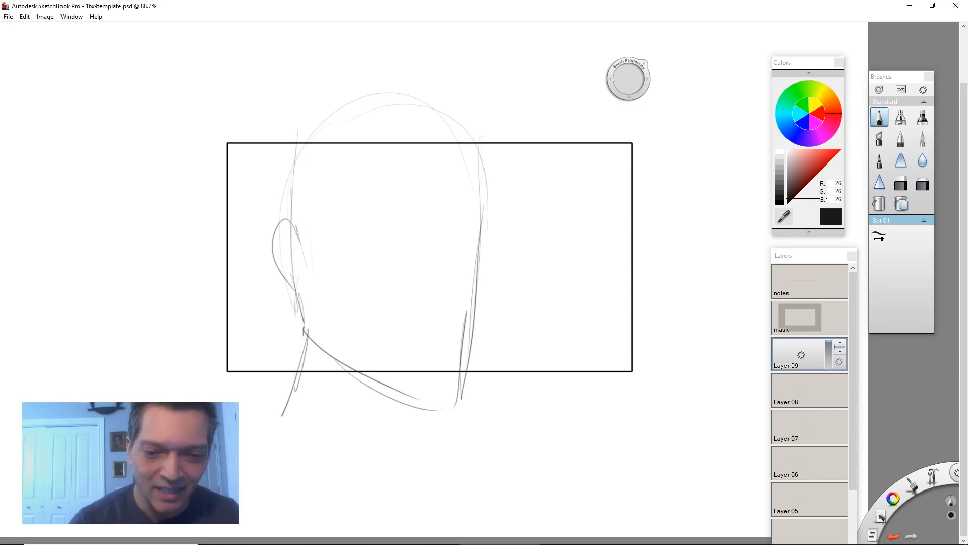
drag(417, 392, 422, 432)
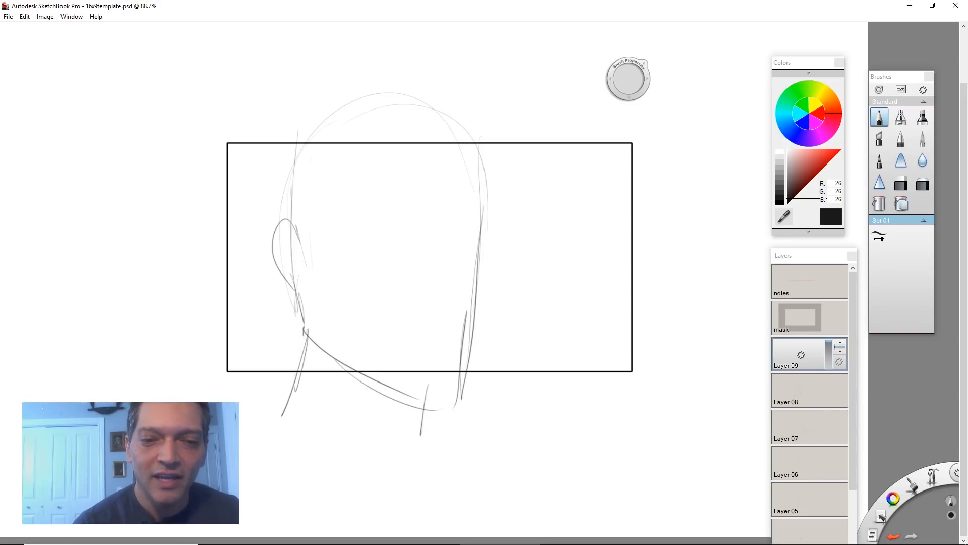
drag(337, 227, 491, 228)
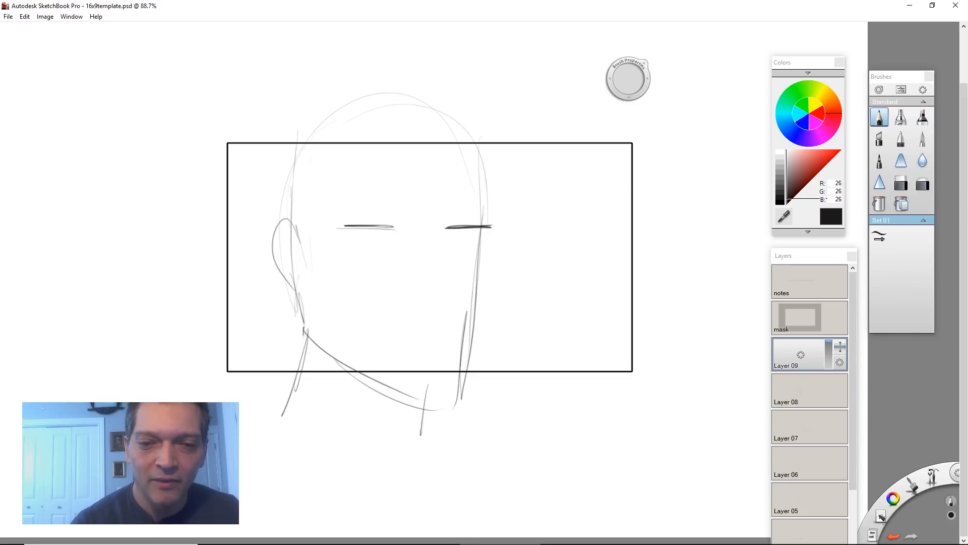
drag(370, 246, 372, 259)
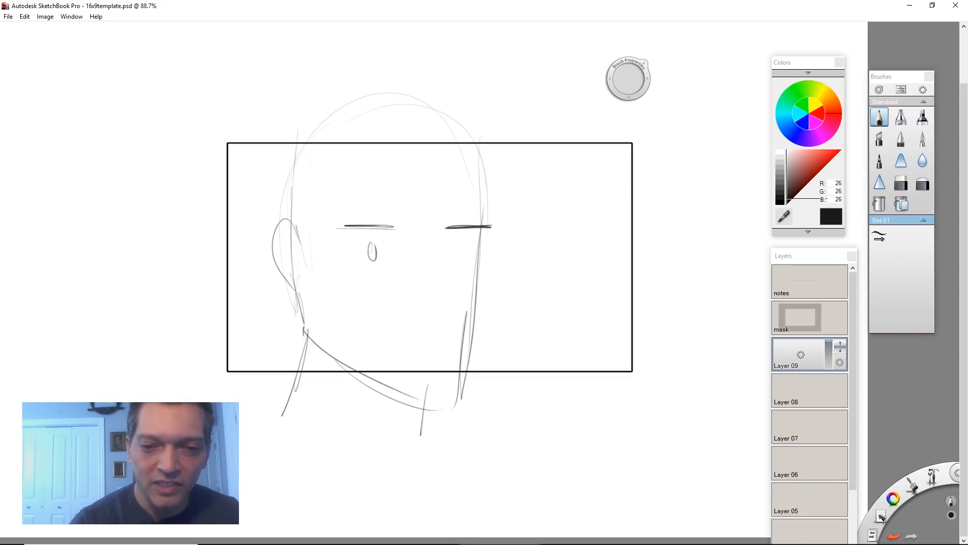
drag(460, 247, 436, 271)
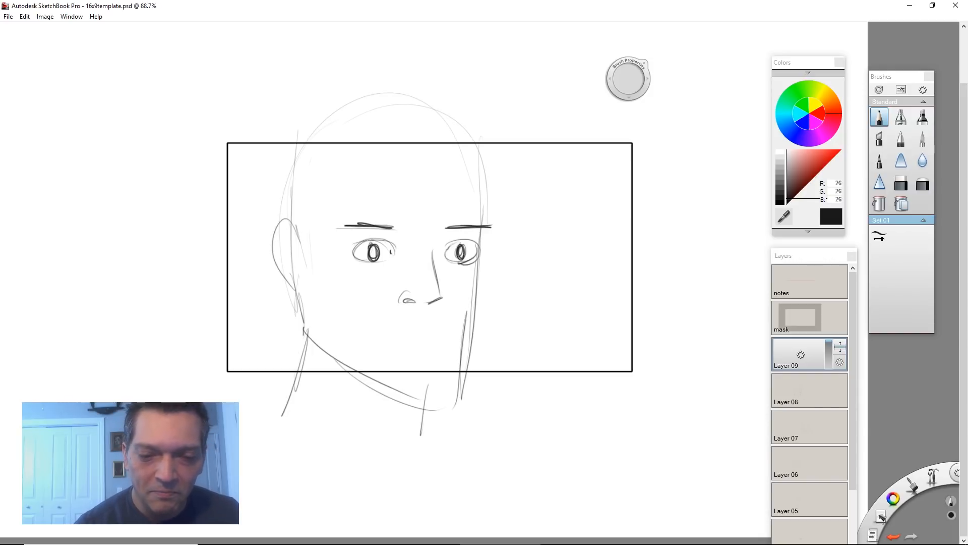
Step: Add the open mouth with lip line and teeth, hair, neck, shoulders and bolder face lines
drag(386, 336, 445, 336)
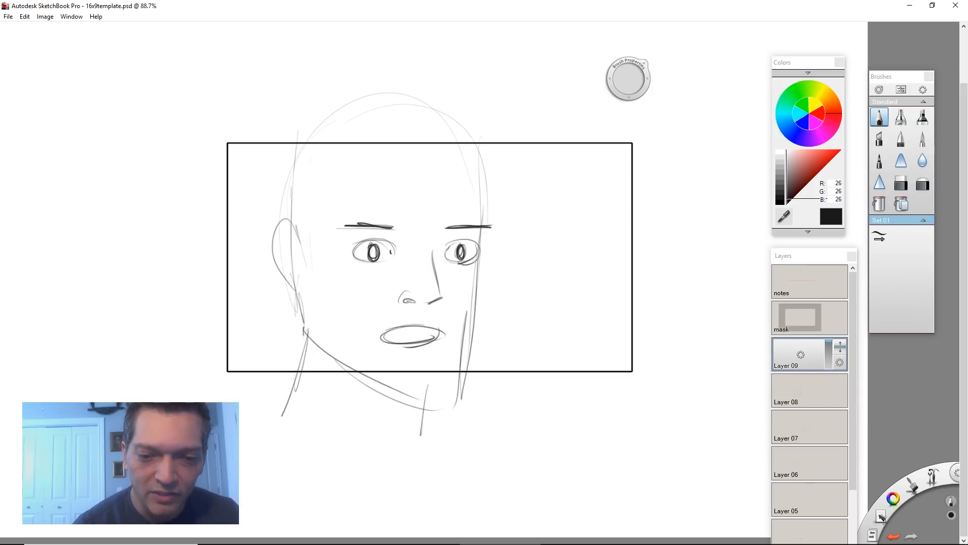
drag(389, 339, 433, 337)
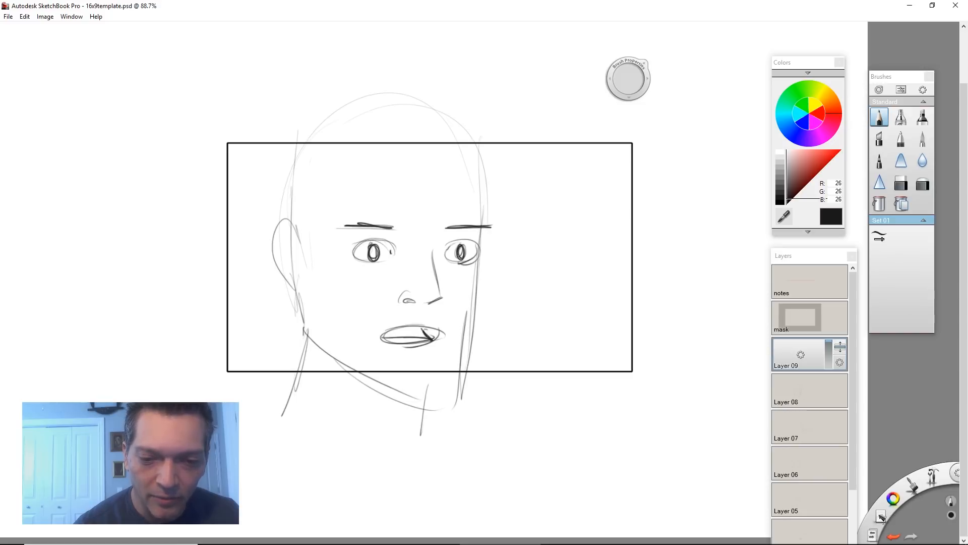
drag(408, 331, 432, 334)
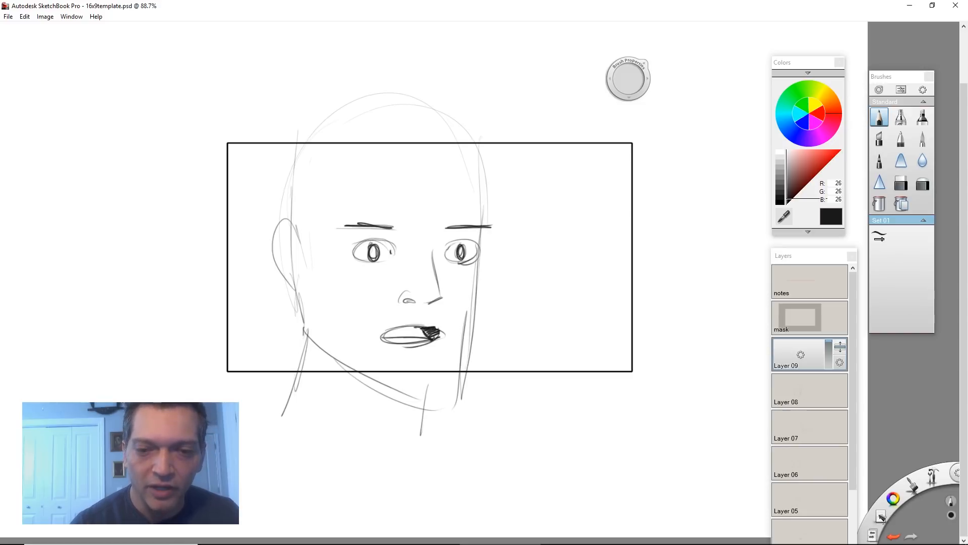
drag(499, 154, 488, 291)
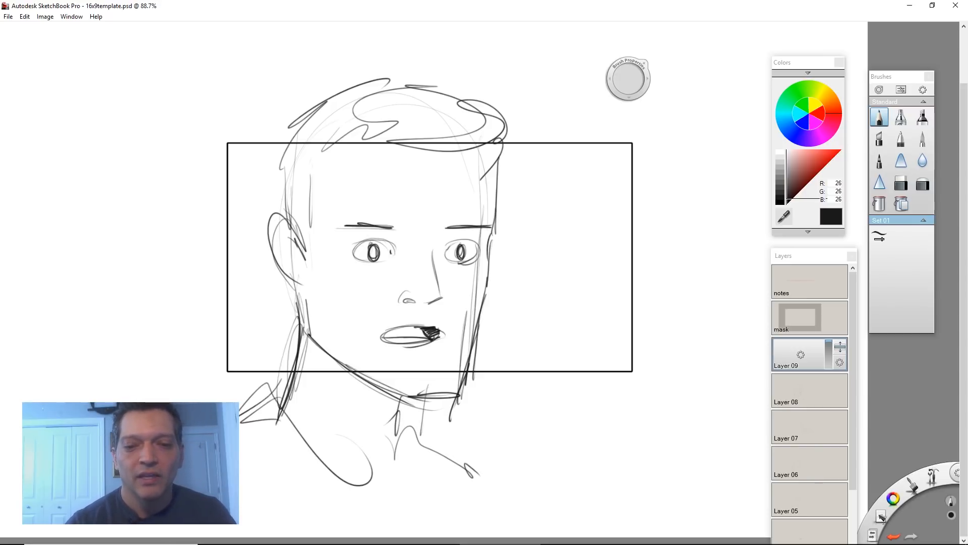
drag(488, 281, 460, 393)
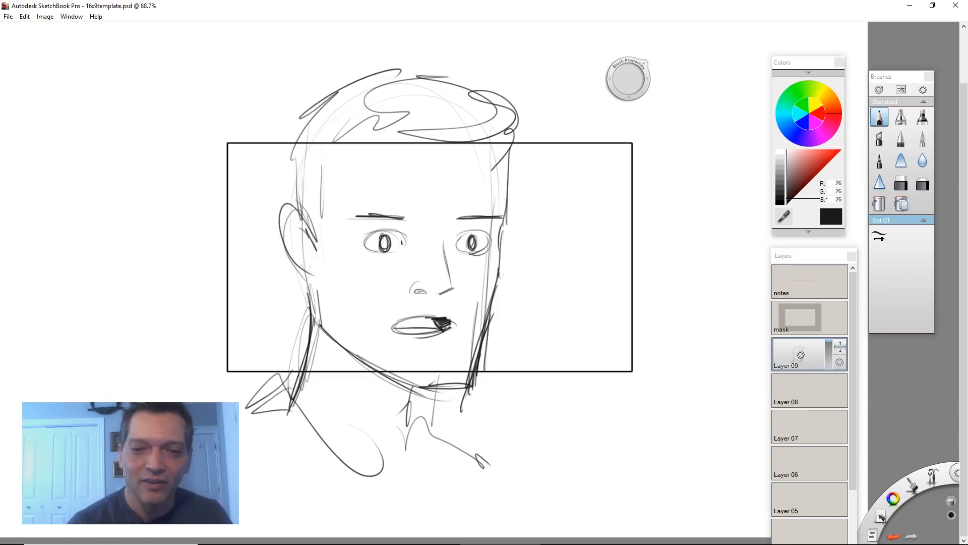
Step: Switch to the eraser and remove the pupil from the left eye
click(900, 180)
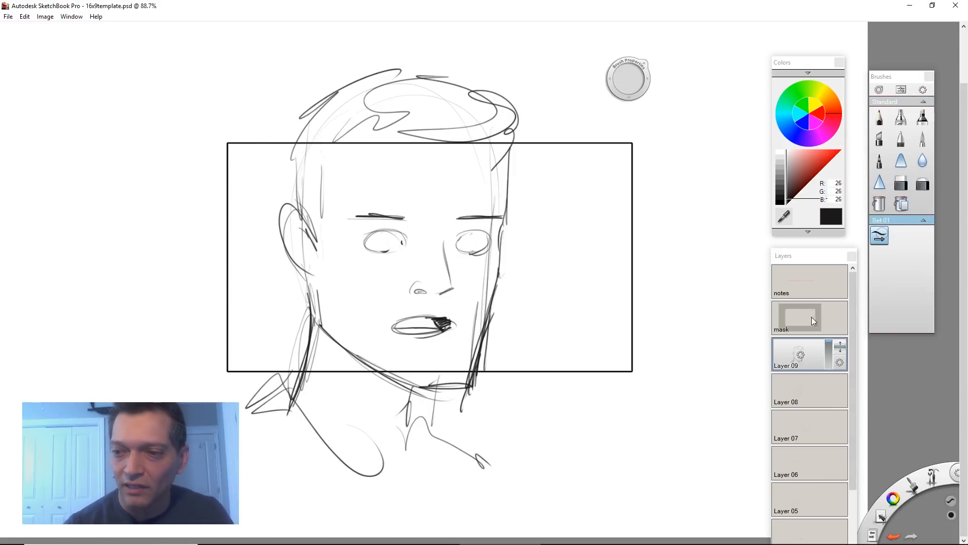
click(380, 241)
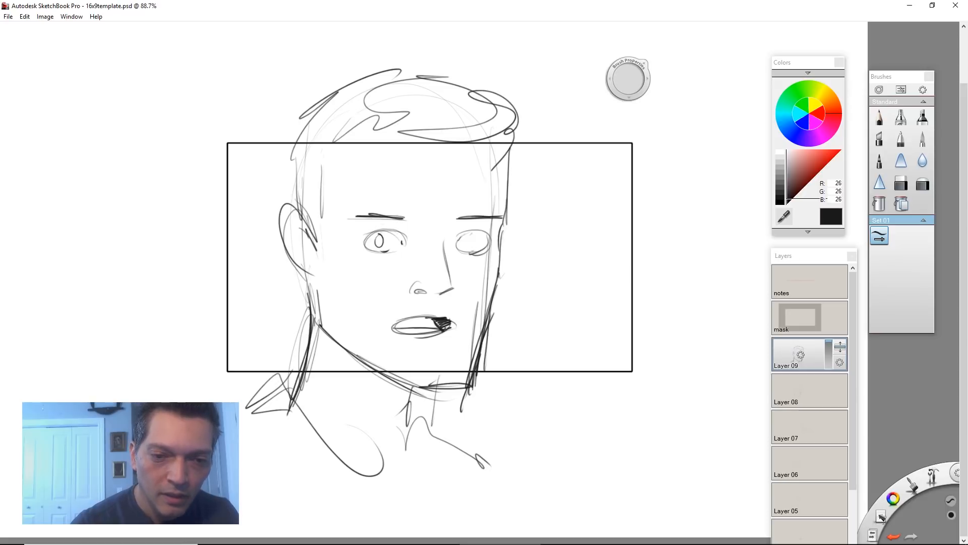